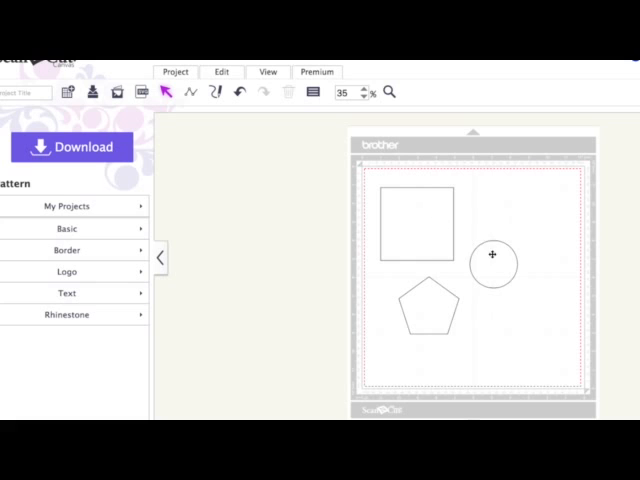
Select the square as the start of grouping it with the circle and pentagon.
{"action": "left_click", "coordinate": [412, 220]}
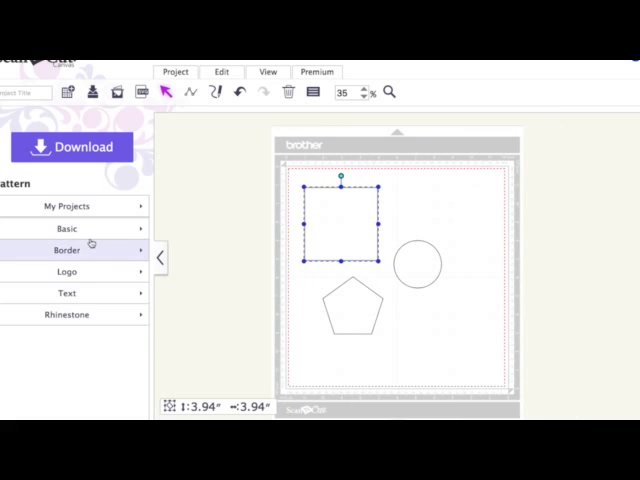
{"action": "mouse_move", "coordinate": [232, 252]}
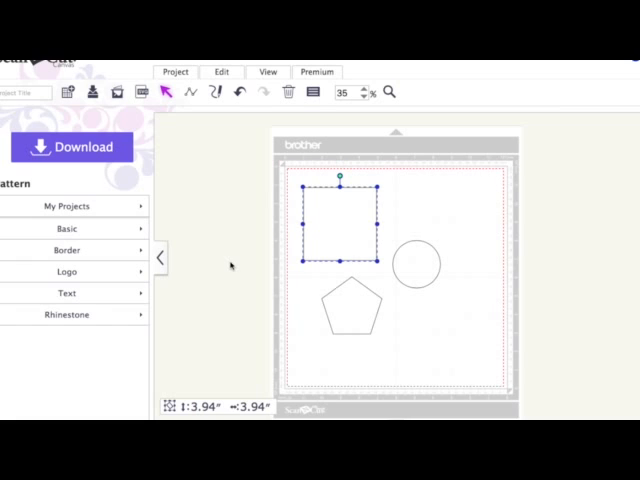
{"action": "mouse_move", "coordinate": [270, 210]}
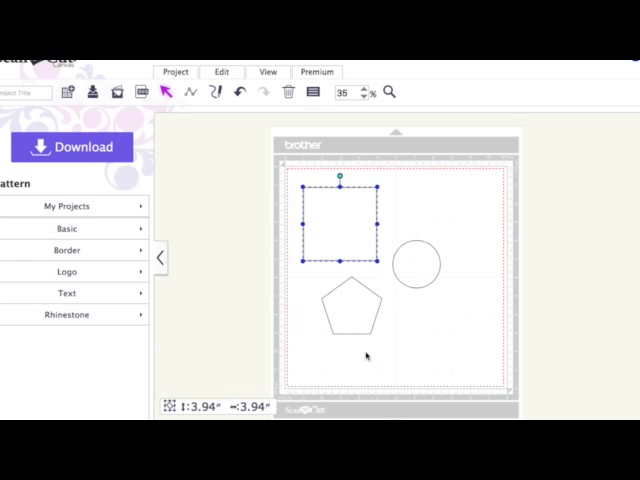
{"action": "mouse_move", "coordinate": [444, 338]}
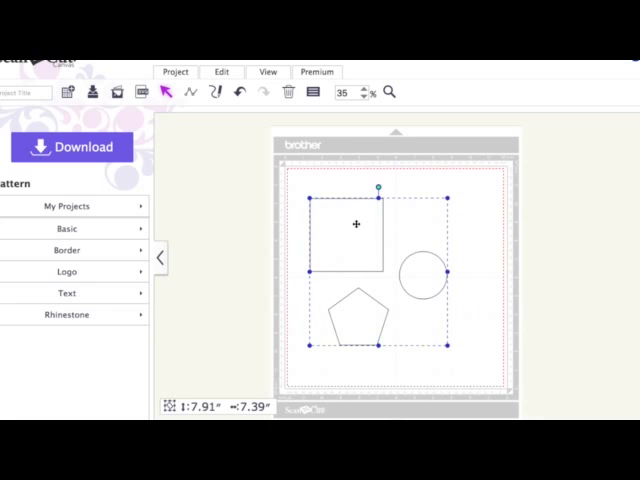
{"action": "mouse_move", "coordinate": [458, 224]}
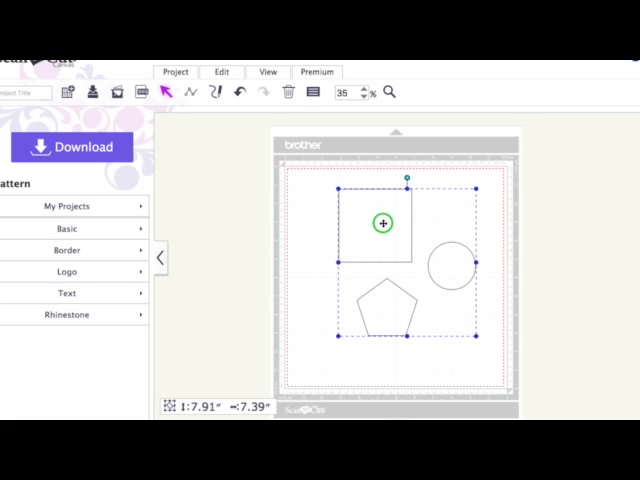
Drag the pasted copy of the grouped shapes off the mat to the right.
{"action": "left_click_drag", "start_coordinate": [384, 222], "coordinate": [604, 184]}
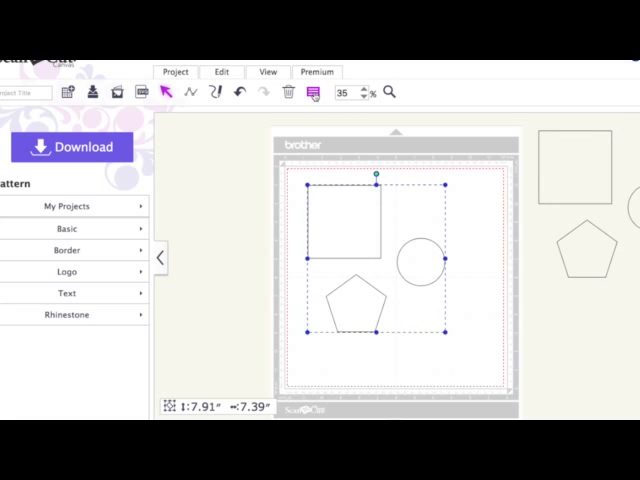
{"action": "mouse_move", "coordinate": [312, 92]}
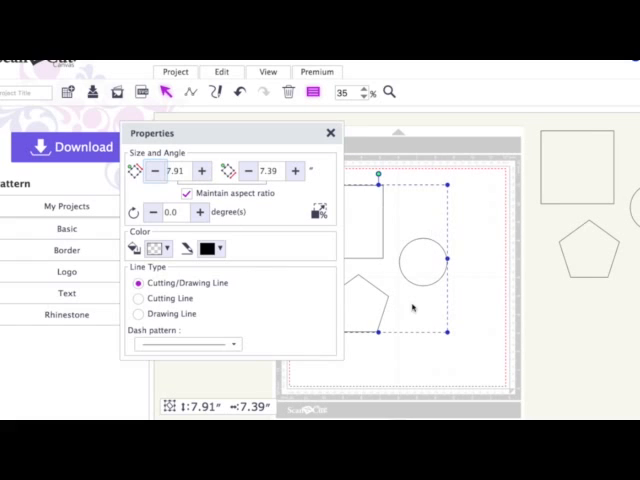
Reduce the copy's width in Properties with Maintain aspect ratio checked so it shrinks proportionally.
{"action": "left_click", "coordinate": [200, 172]}
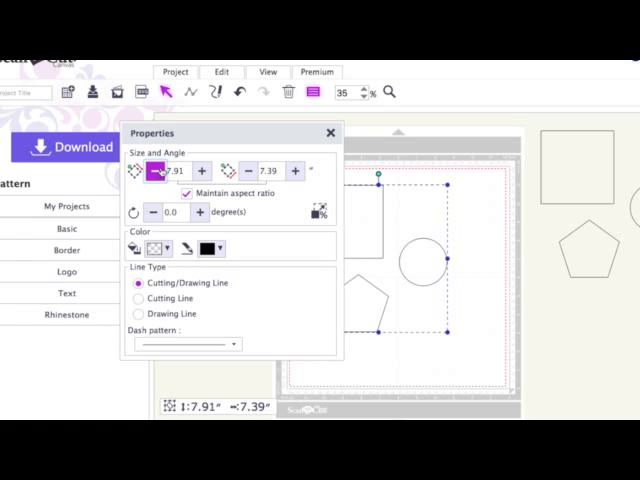
{"action": "left_click", "coordinate": [168, 172]}
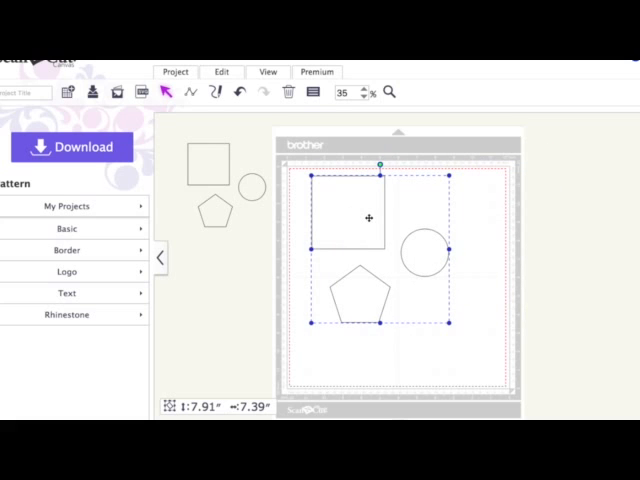
Select the original group and bring up its Resize by scale dialog at 100 percent.
{"action": "left_click", "coordinate": [312, 92]}
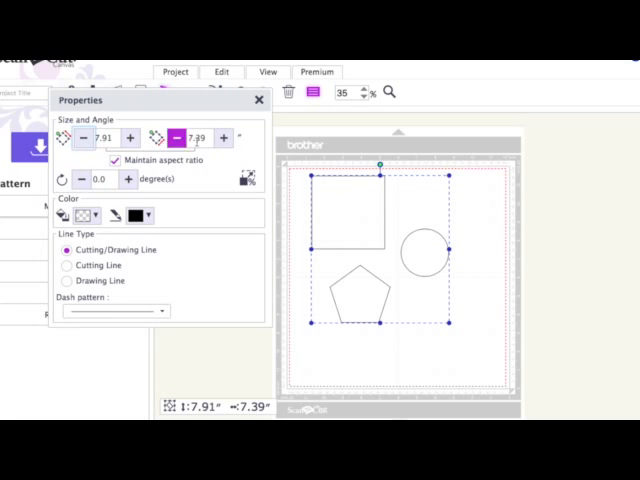
{"action": "left_click", "coordinate": [184, 138]}
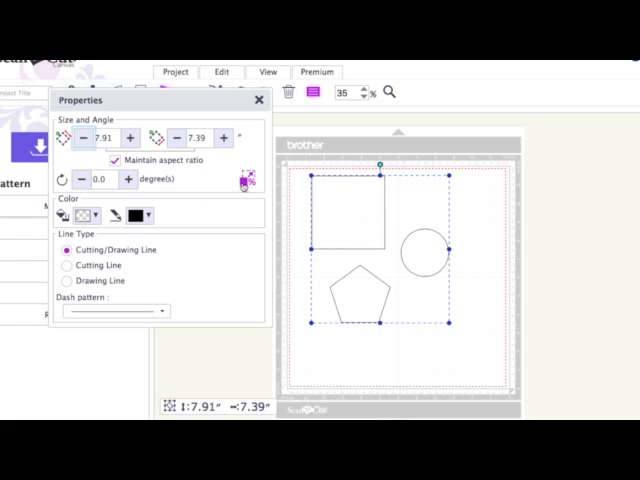
{"action": "mouse_move", "coordinate": [246, 180]}
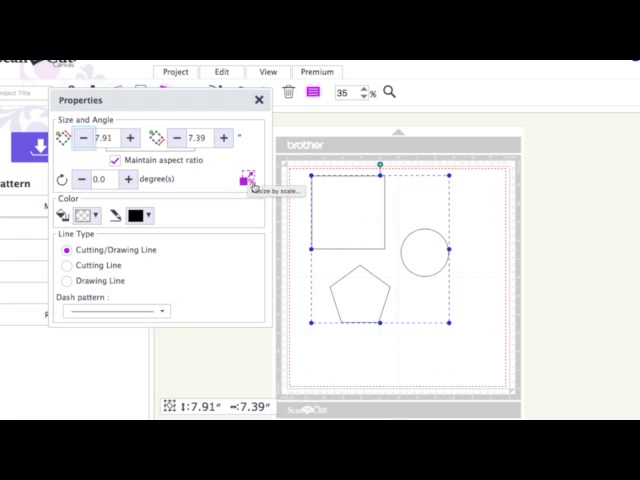
{"action": "left_click", "coordinate": [248, 180]}
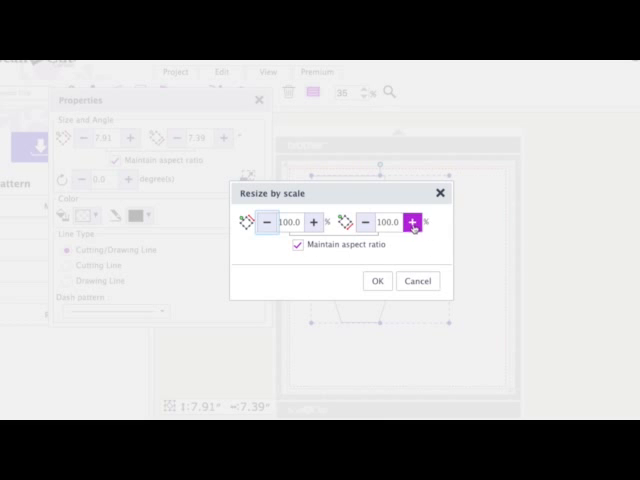
Scale the original group to 150 percent with aspect ratio kept, about 11.87 by 11.08 inches.
{"action": "left_click", "coordinate": [416, 218]}
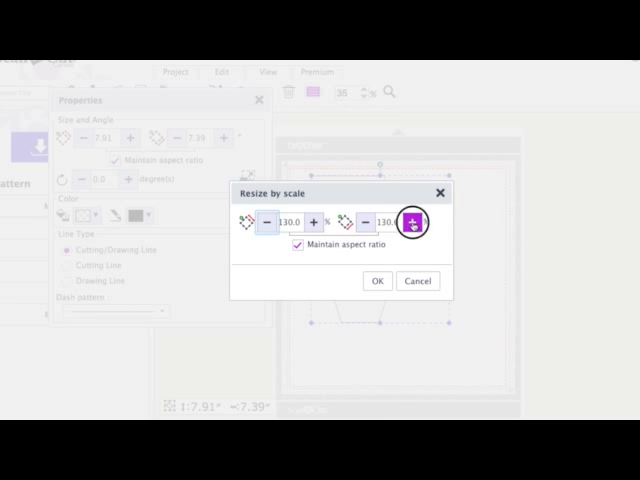
{"action": "left_click", "coordinate": [416, 220]}
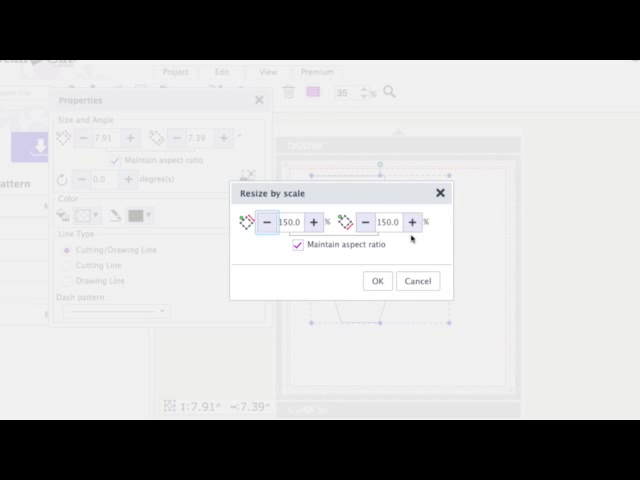
{"action": "left_click", "coordinate": [376, 280]}
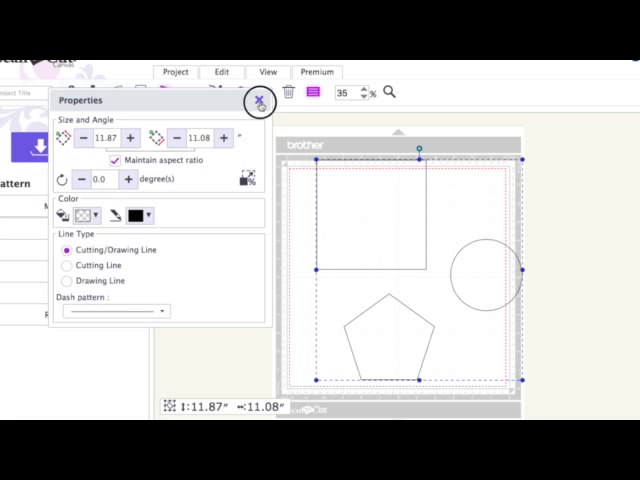
Close the Properties panel before moving the small copy to the mat's top-left.
{"action": "left_click", "coordinate": [260, 100]}
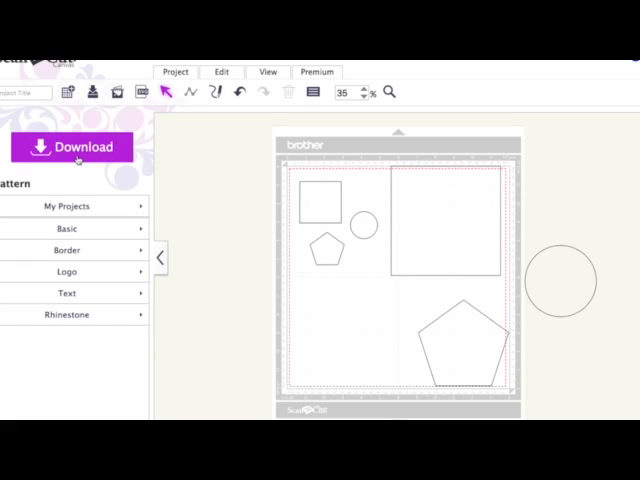
{"action": "mouse_move", "coordinate": [368, 194]}
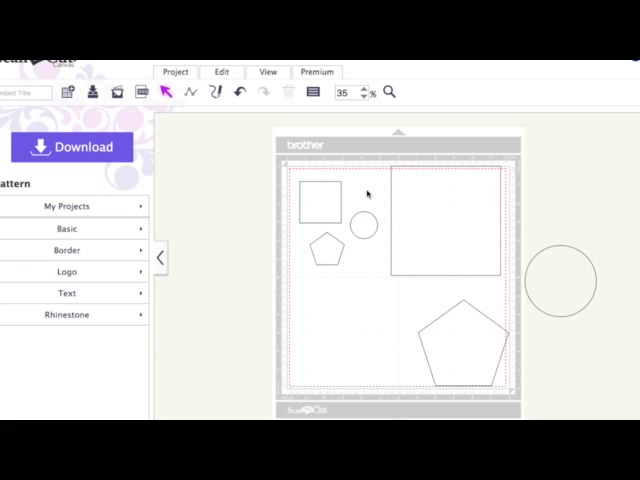